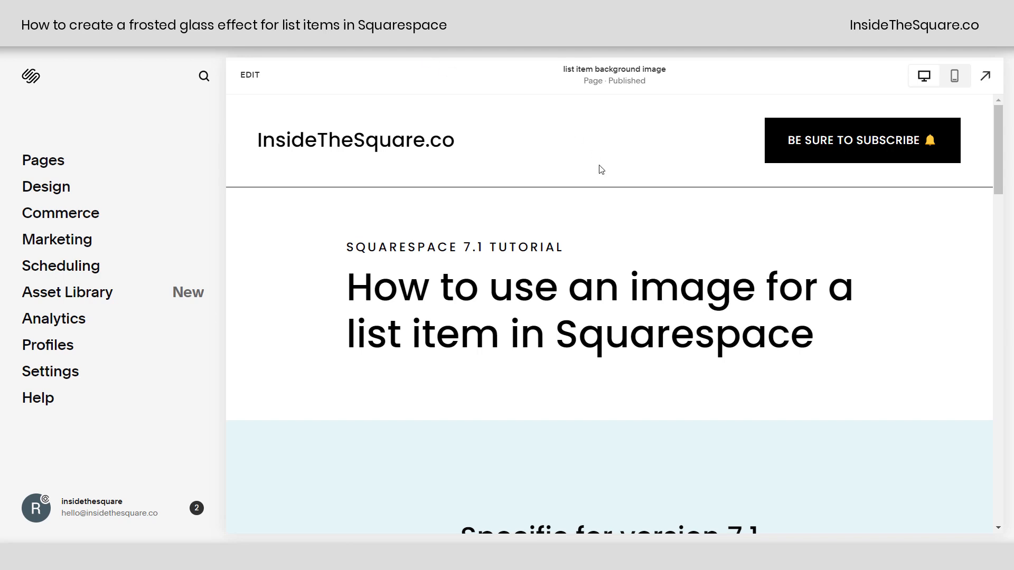
Step: Enter page edit mode and browse the People section layouts under Add Section
scroll("down", 3)
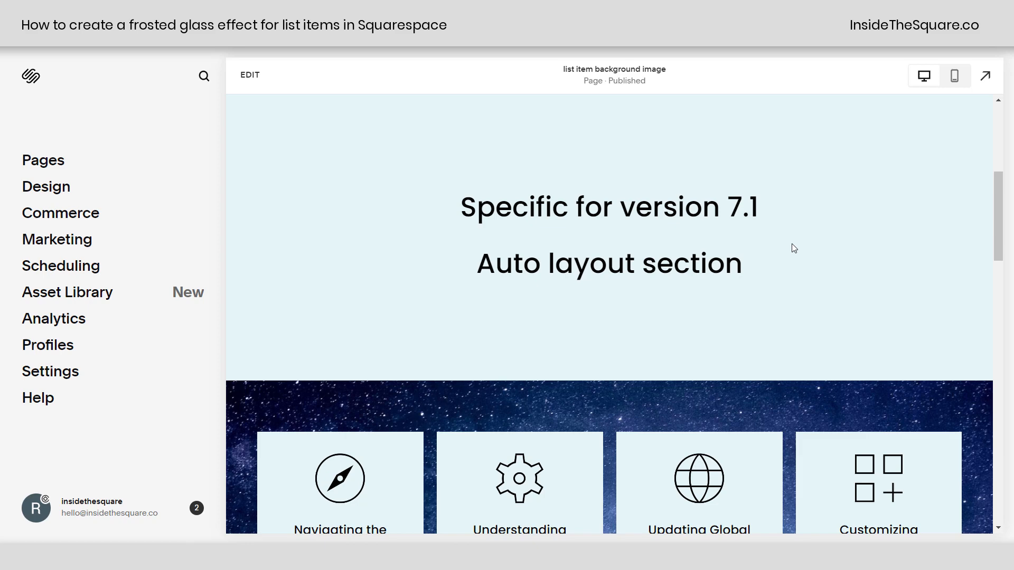
mouse_move(236, 137)
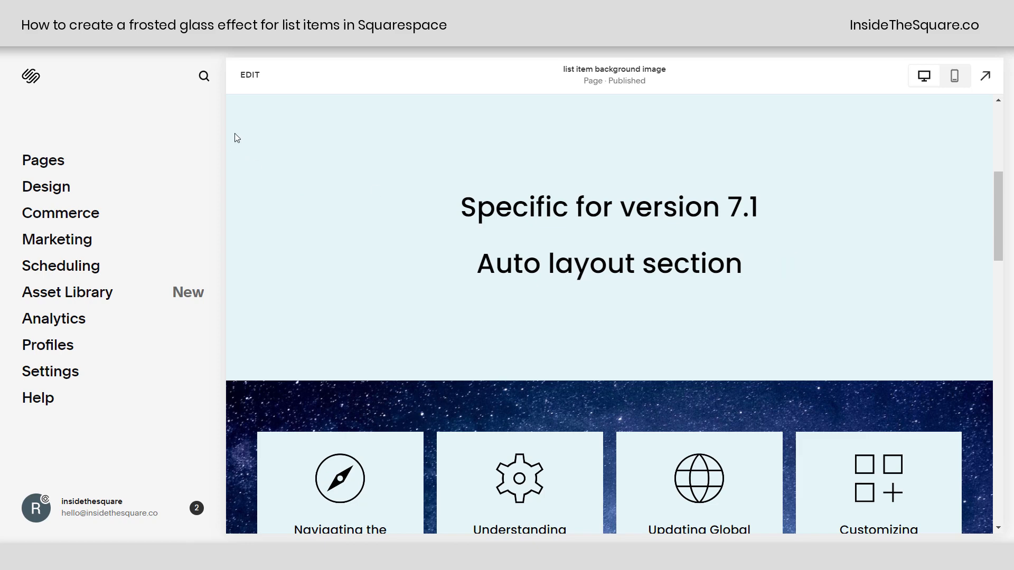
left_click(249, 74)
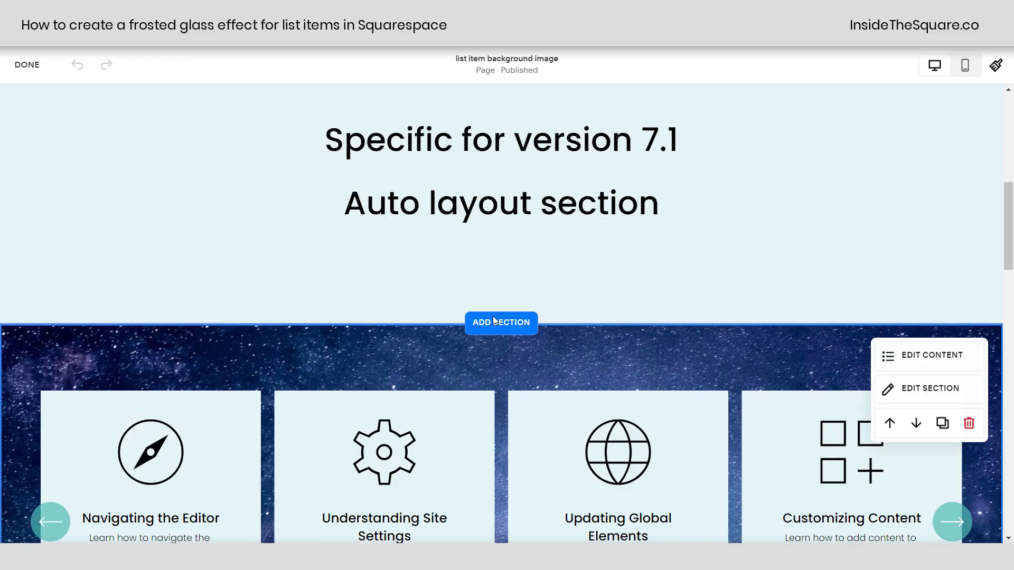
left_click(501, 323)
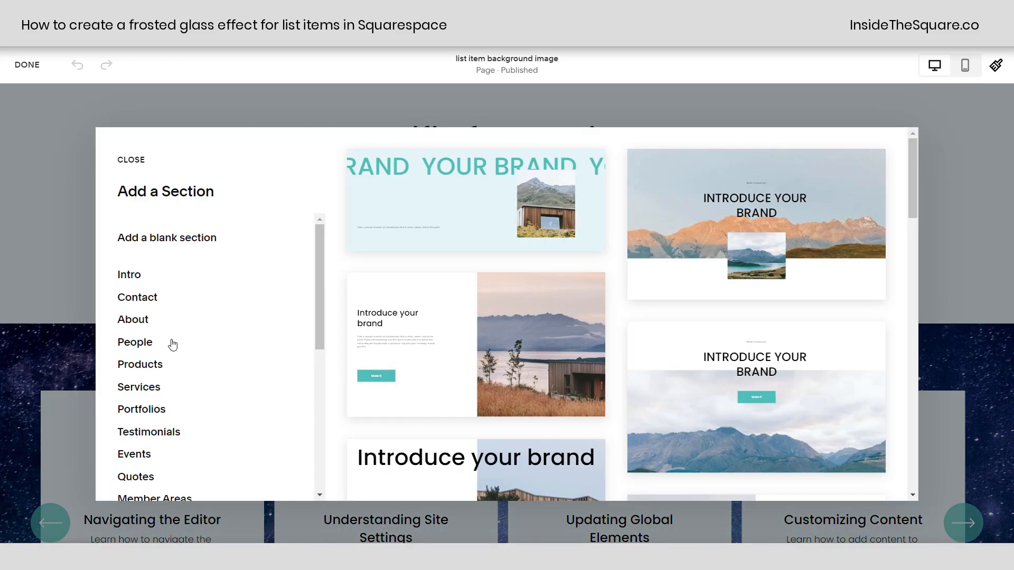
left_click(134, 343)
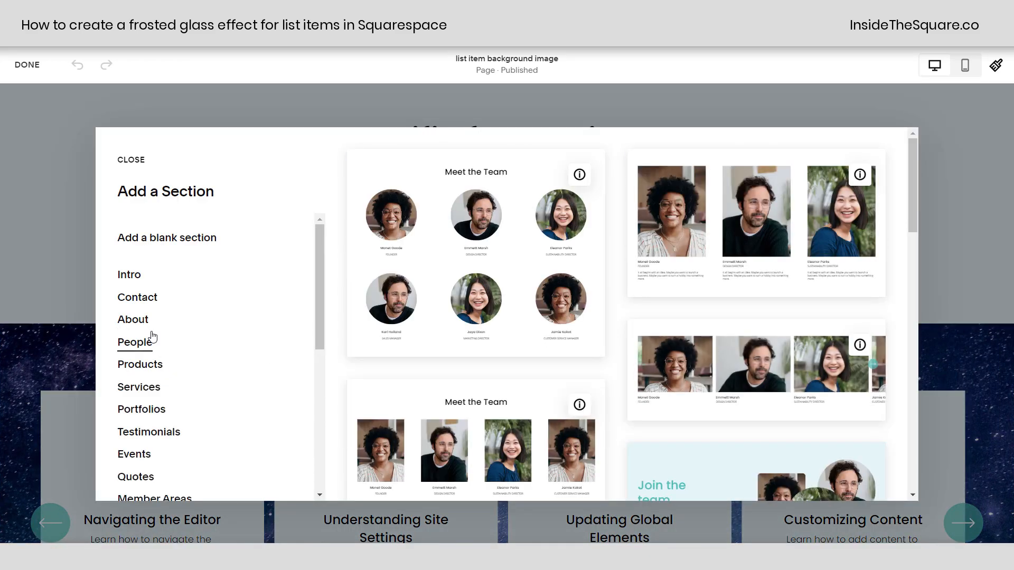
mouse_move(579, 175)
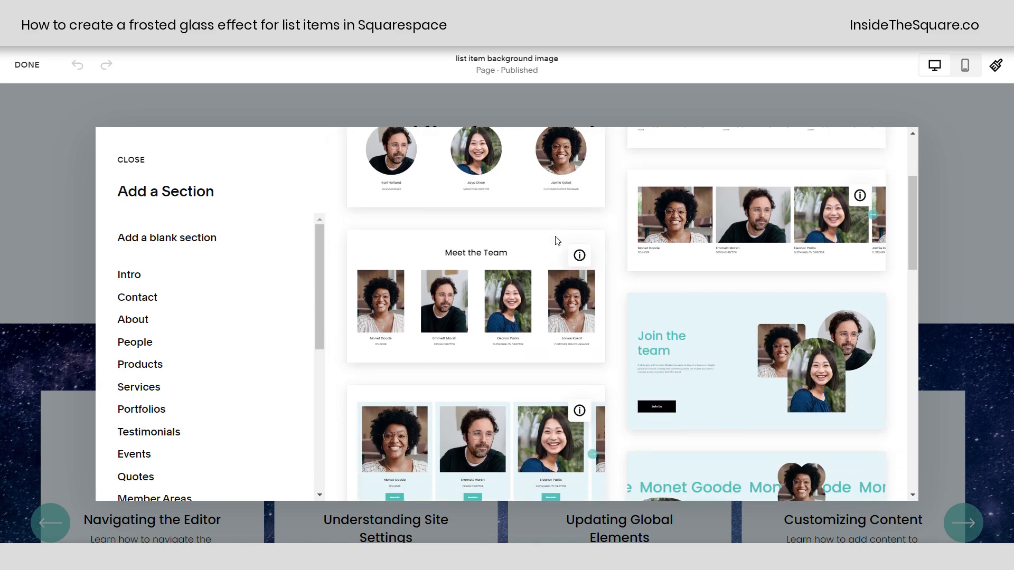
Step: Dismiss the layouts panel without adding one and scroll to the starry list section
scroll("down", 3)
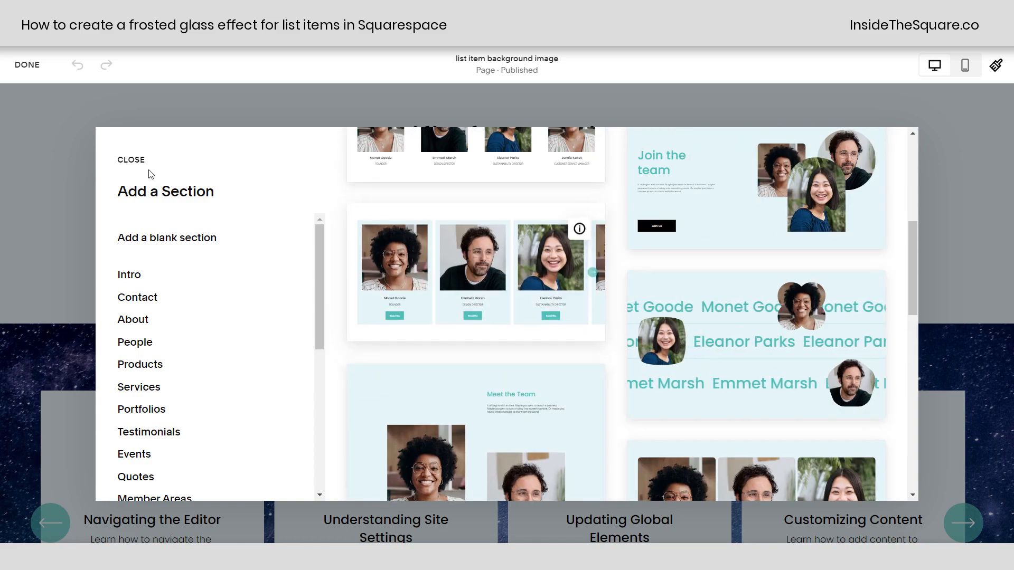
left_click(131, 160)
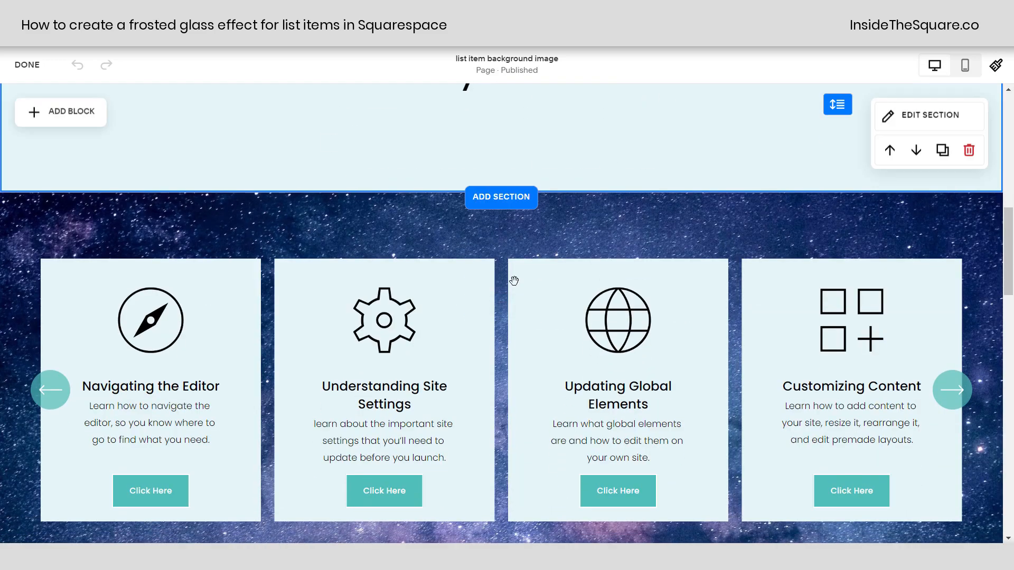
scroll("down", 3)
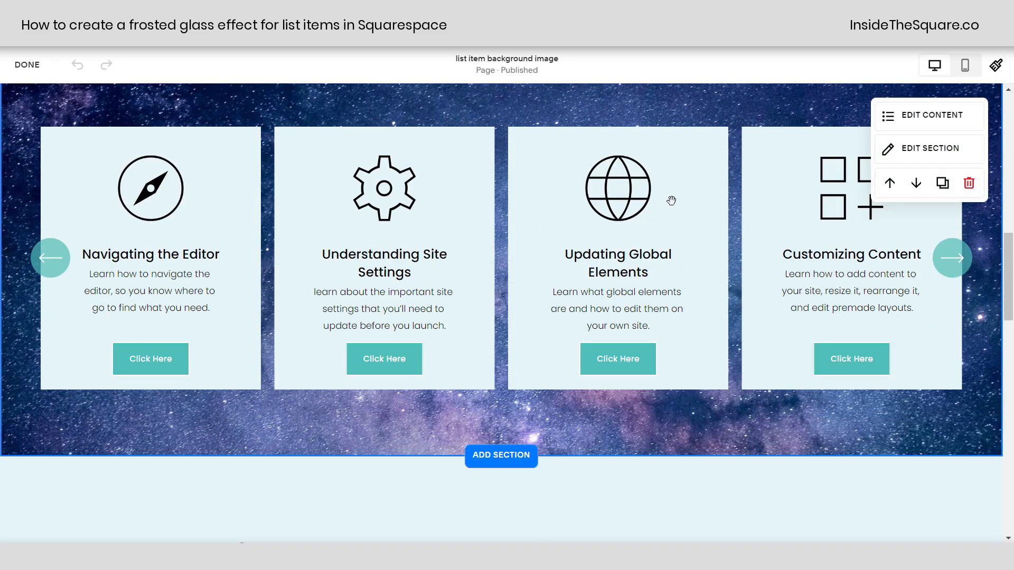
mouse_move(571, 186)
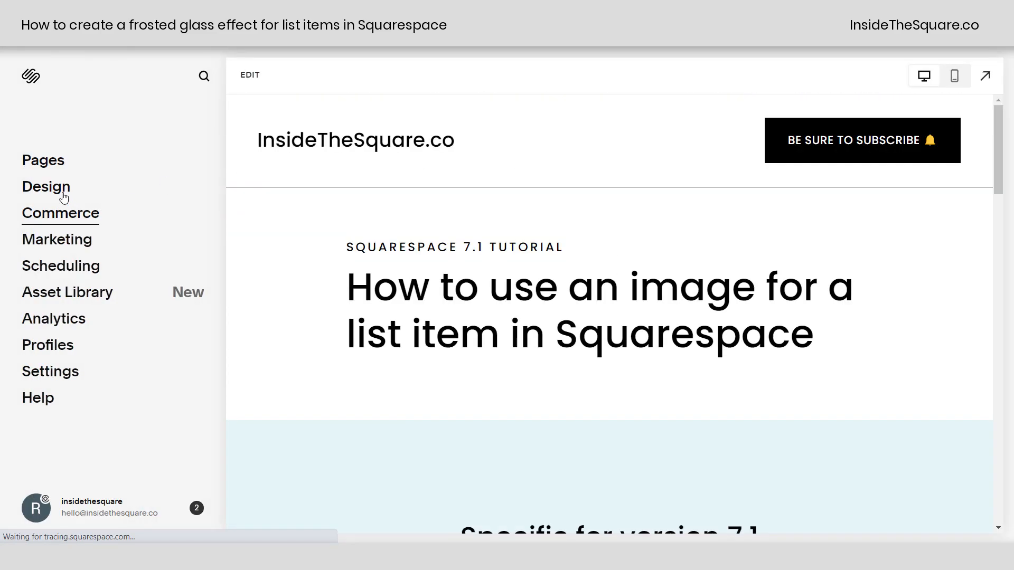
Step: Go to Design and bring up the empty Custom CSS editor
left_click(46, 187)
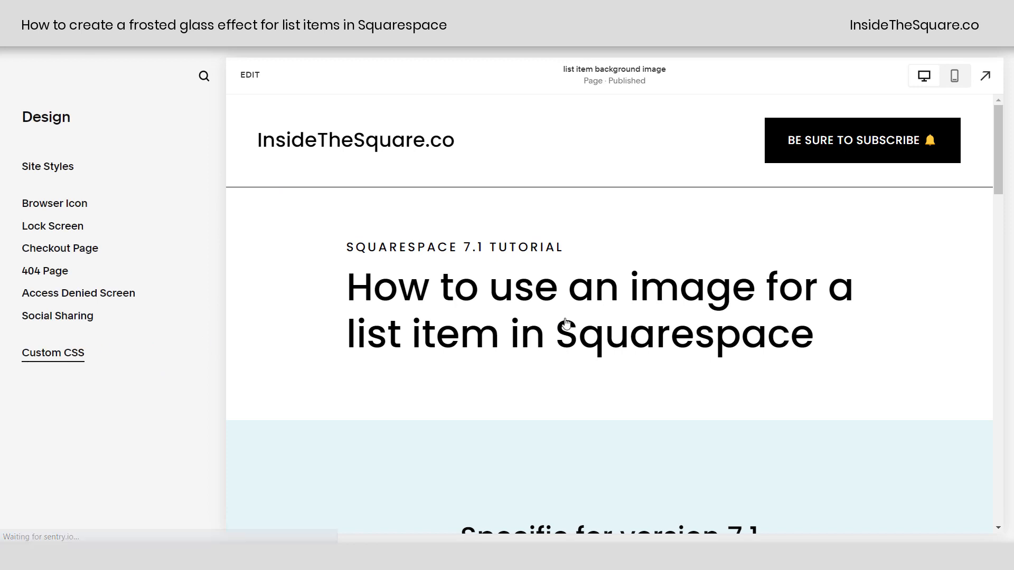
left_click(53, 353)
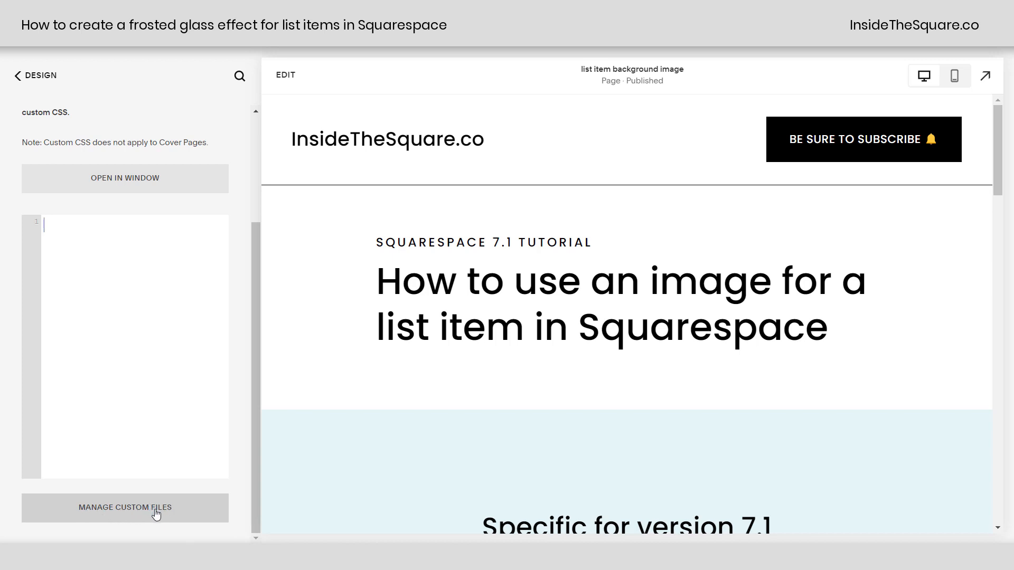
Step: Drop texture.jpg into Manage Custom Files so it starts uploading
left_click(124, 508)
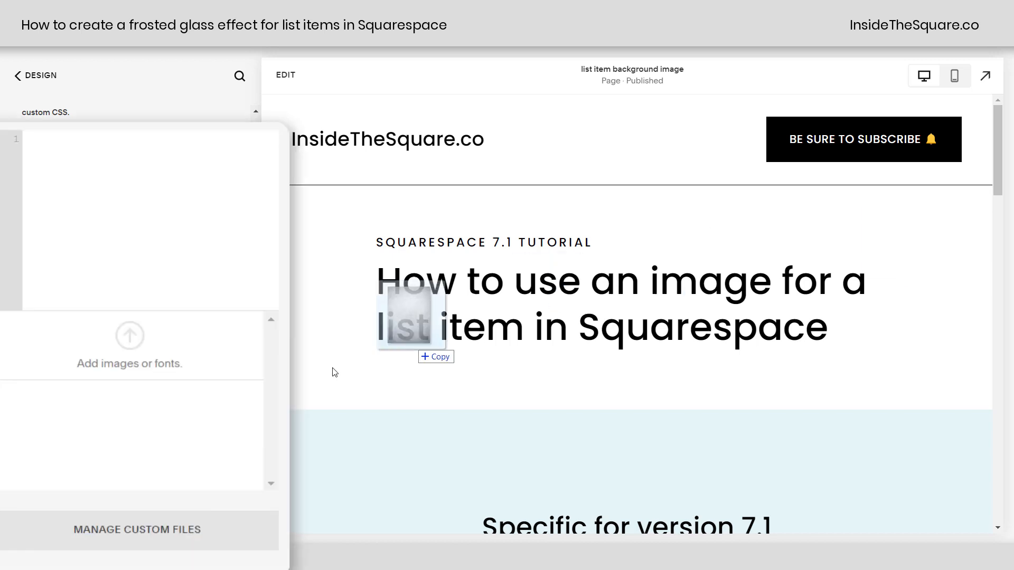
left_click_drag(412, 323, 134, 323)
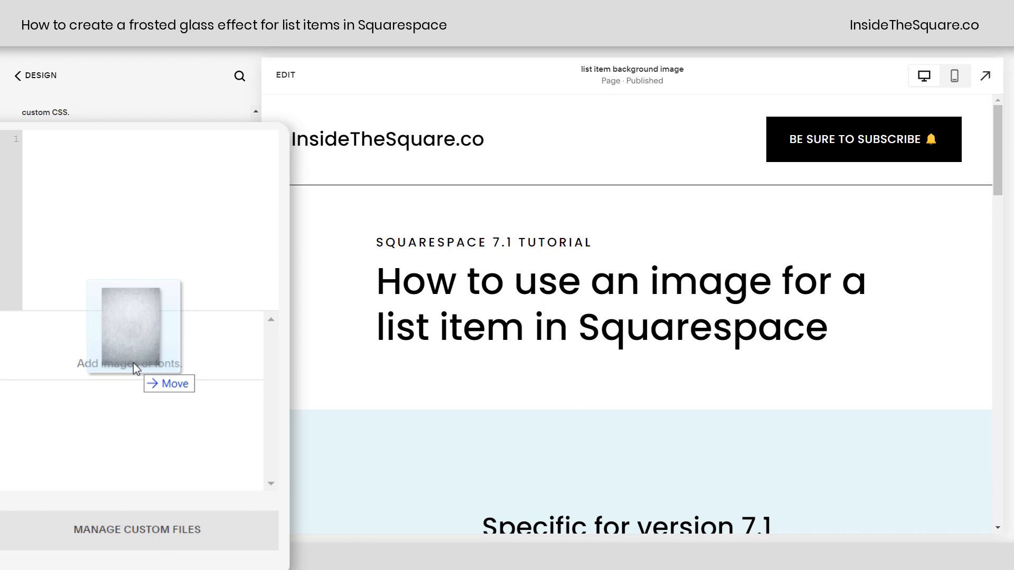
left_click(133, 342)
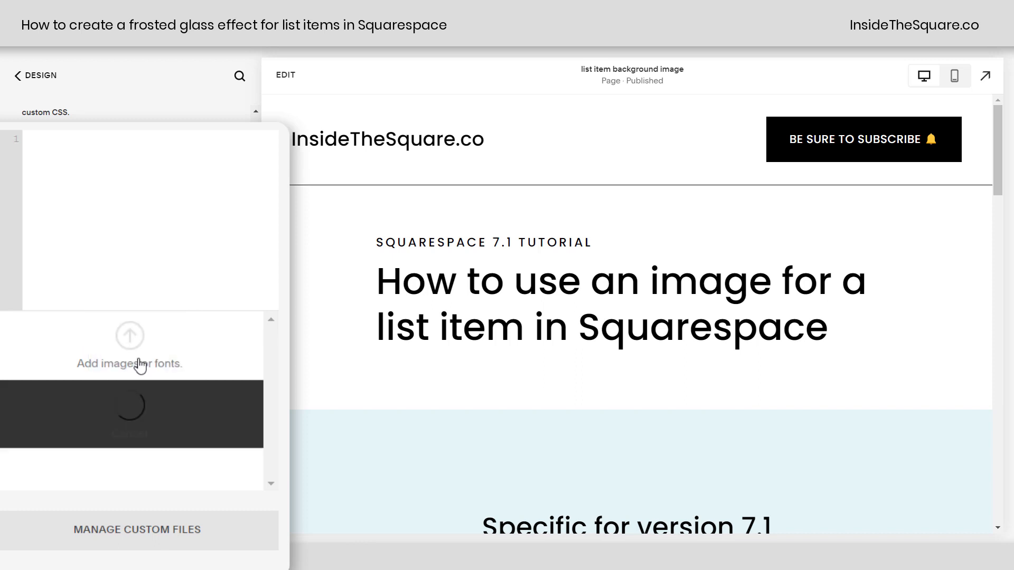
mouse_move(191, 283)
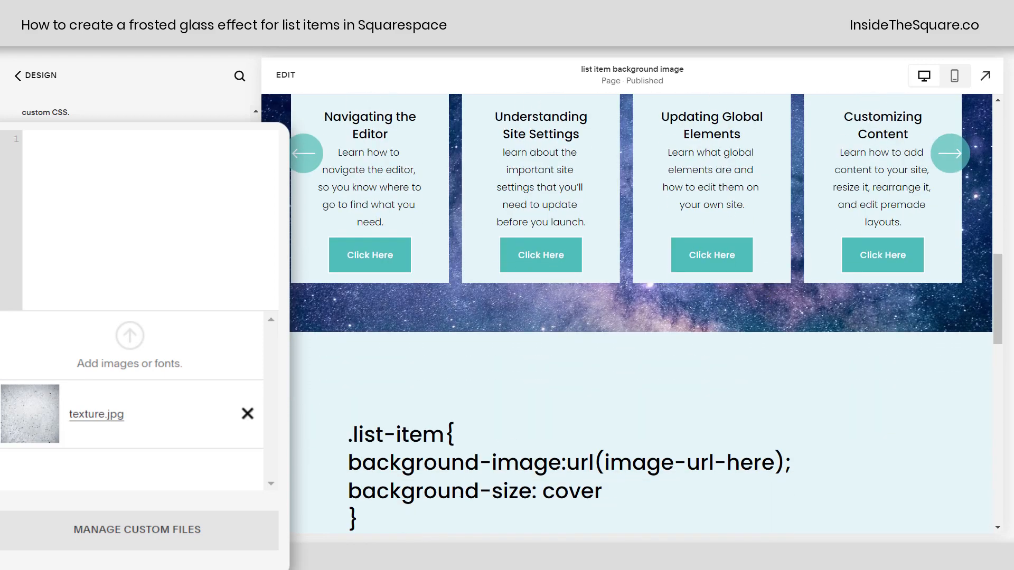
Step: Add a .list-item rule with the texture.jpg URL as background-image and background-size cover
left_click_drag(350, 433, 362, 521)
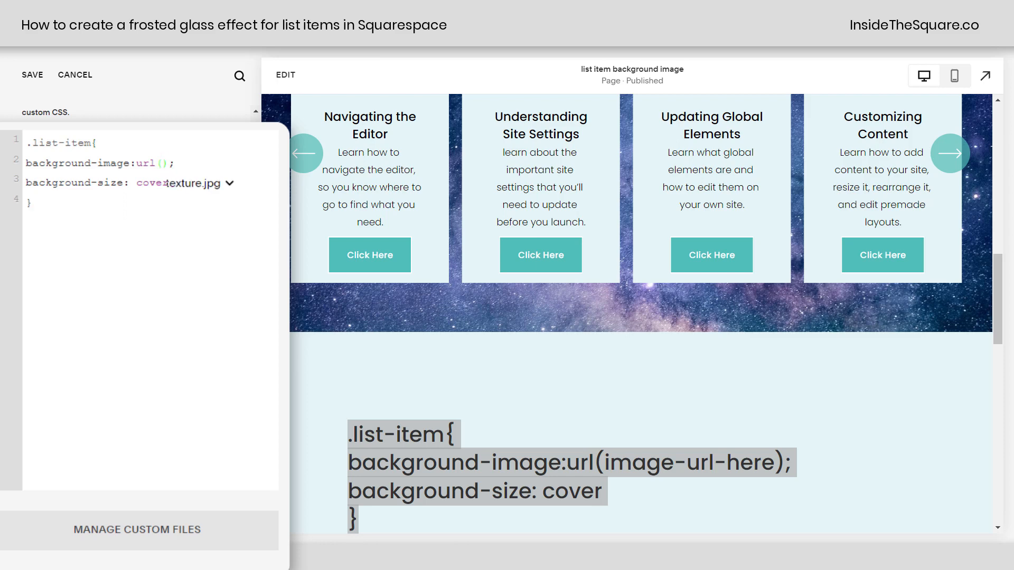
left_click(137, 529)
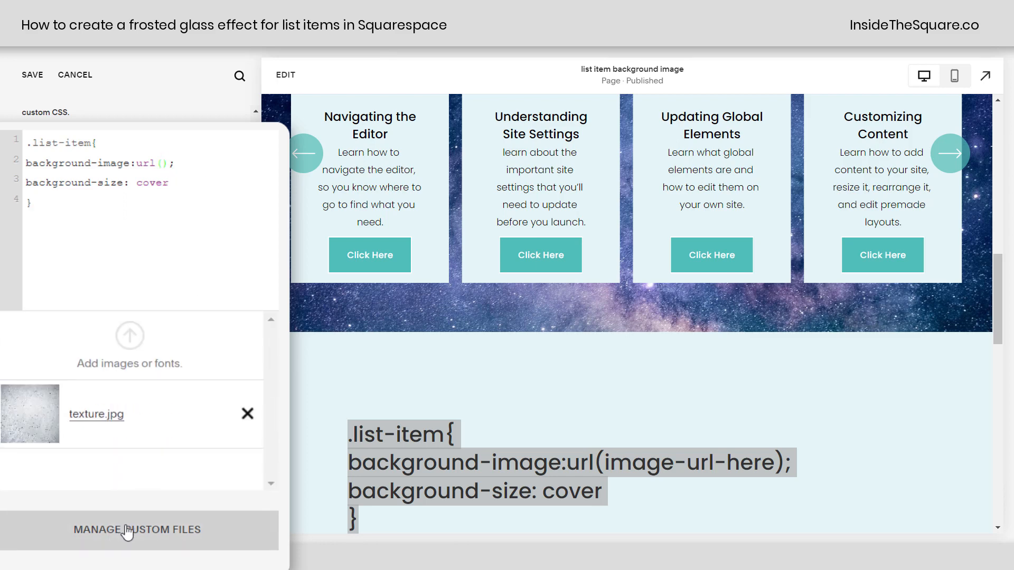
left_click(96, 414)
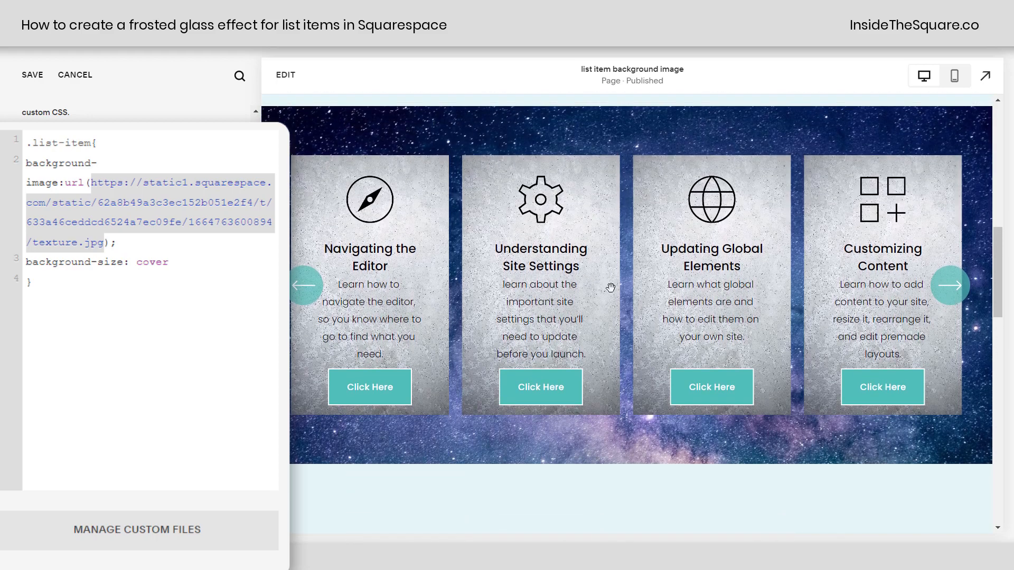
mouse_move(625, 299)
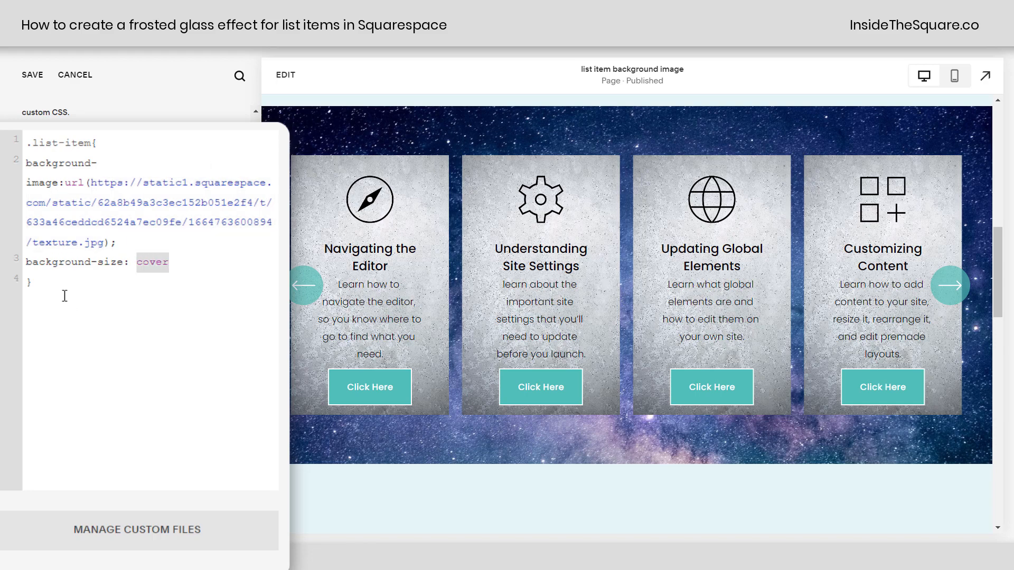
mouse_move(75, 308)
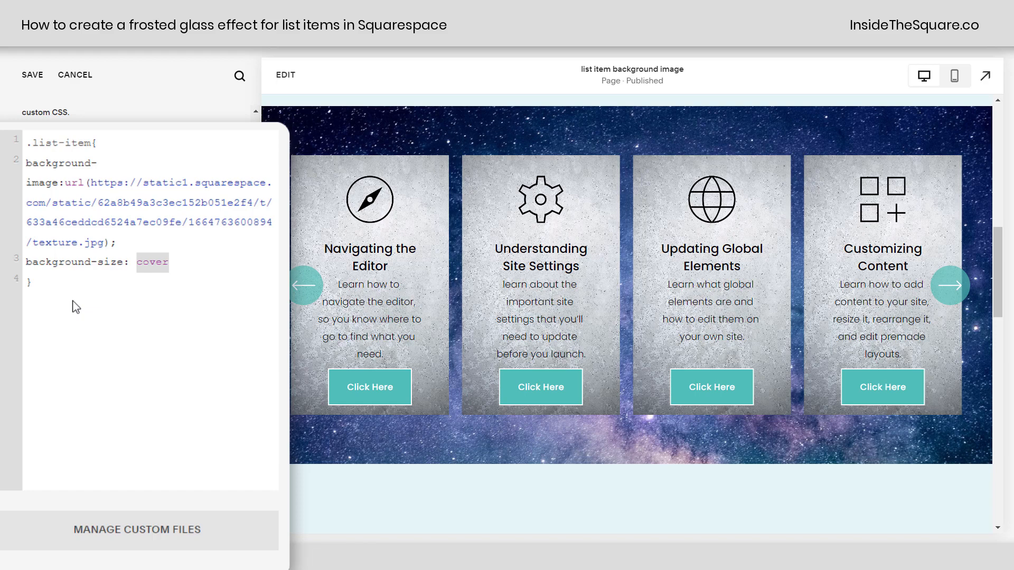
type("contain")
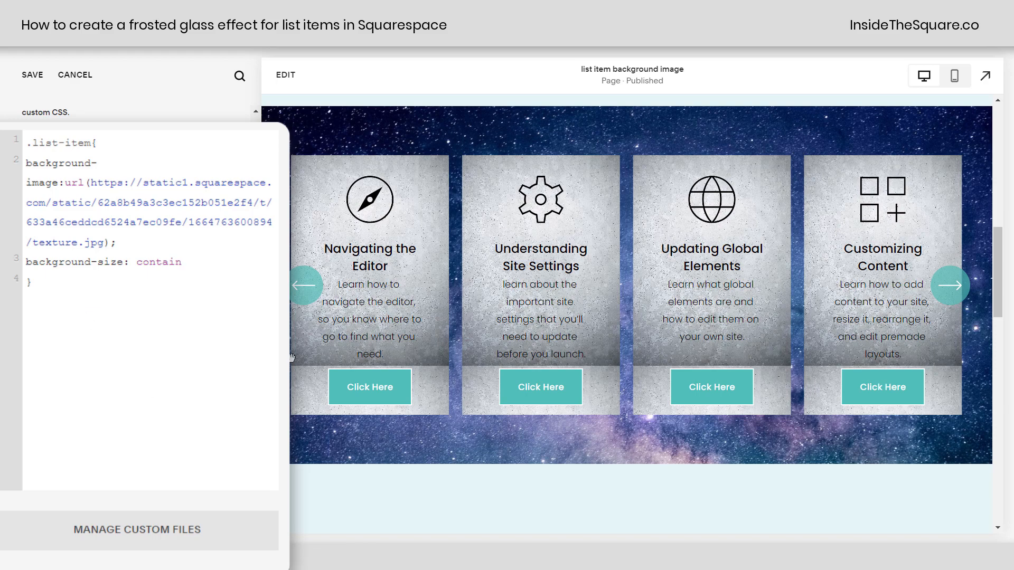
mouse_move(314, 353)
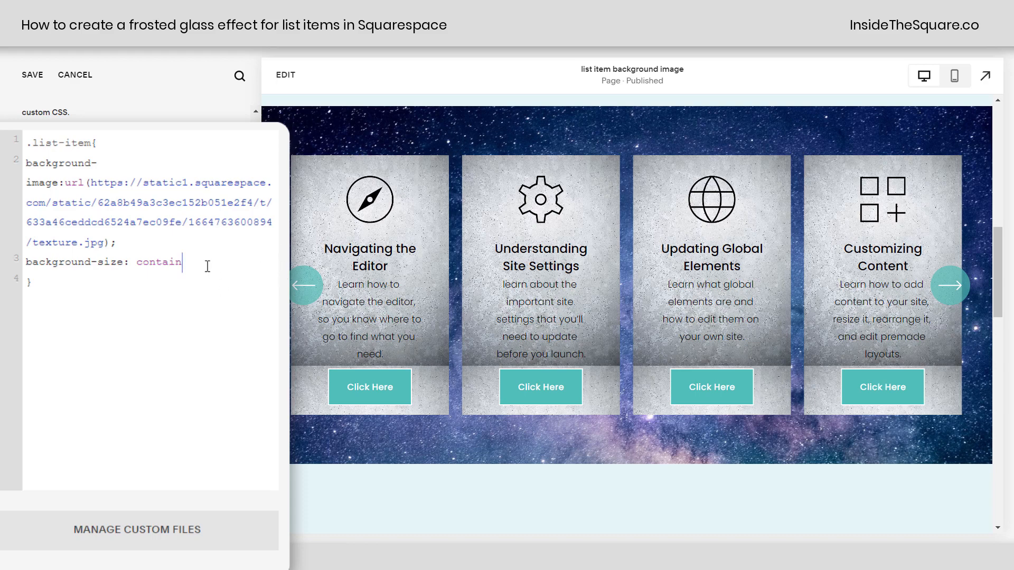
type("cover")
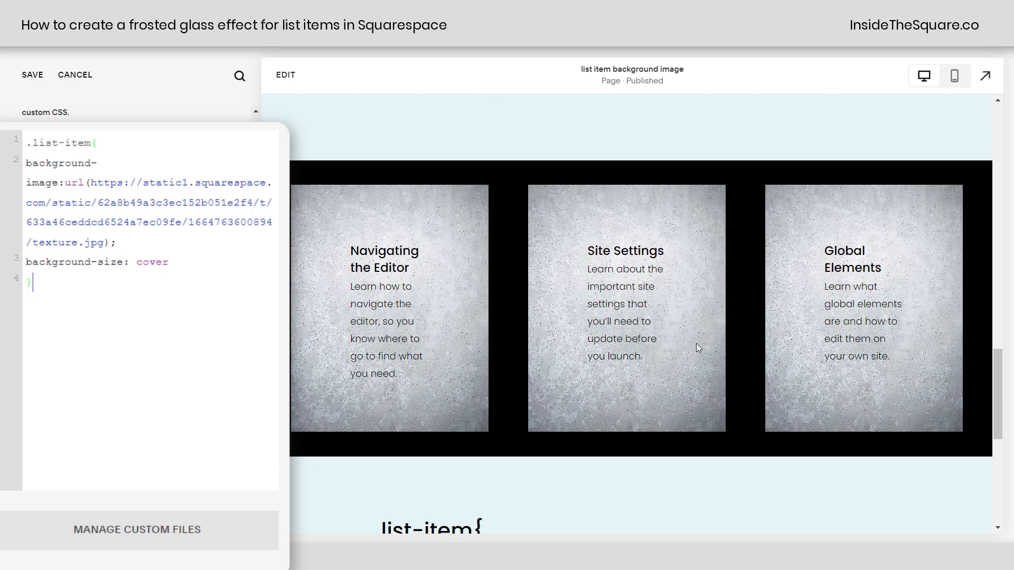
Step: Scope the rule to section[data-section-id="633a43804e17936be775af09"] .list-item and save the CSS
scroll("down", 3)
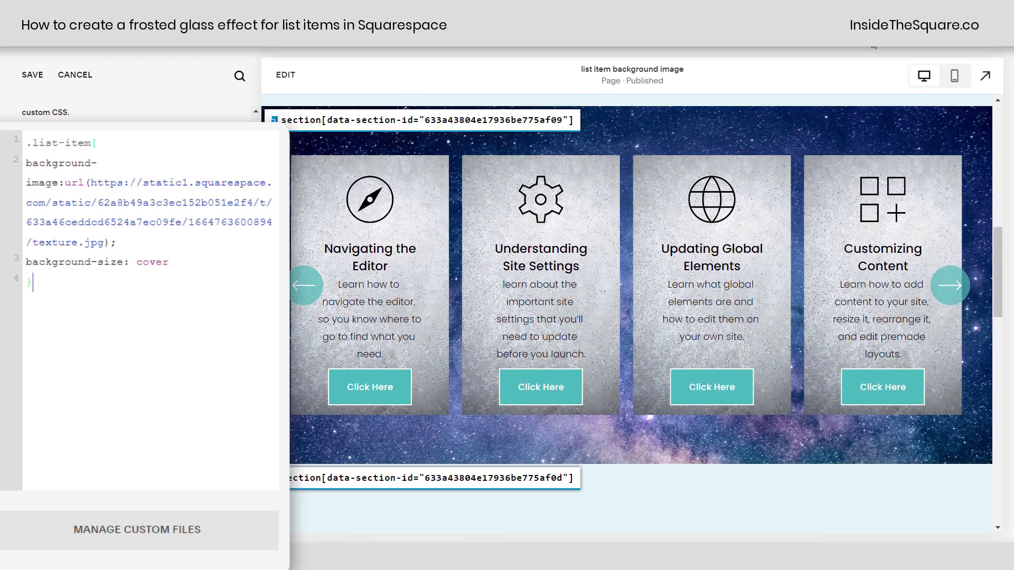
mouse_move(511, 183)
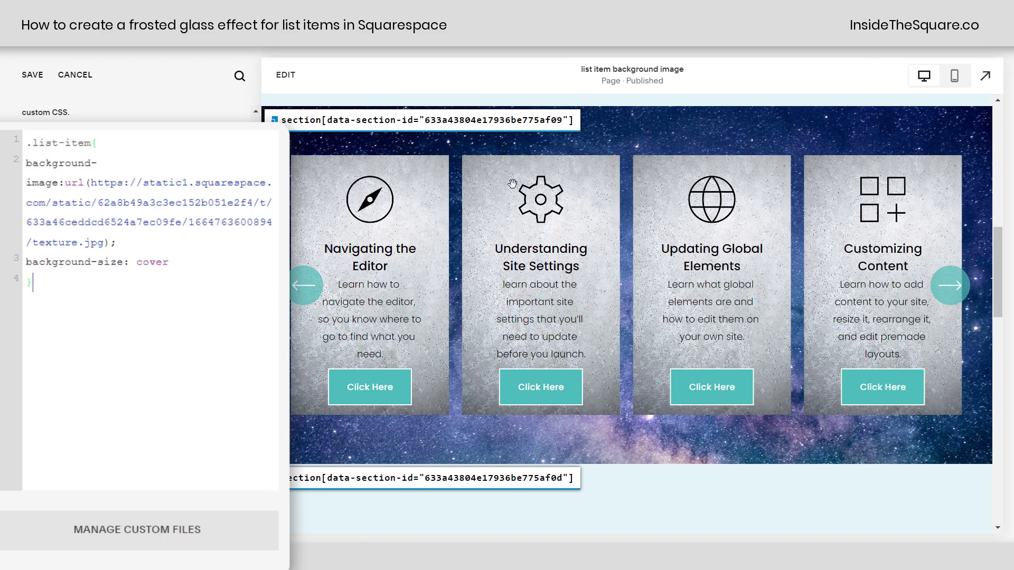
mouse_move(518, 128)
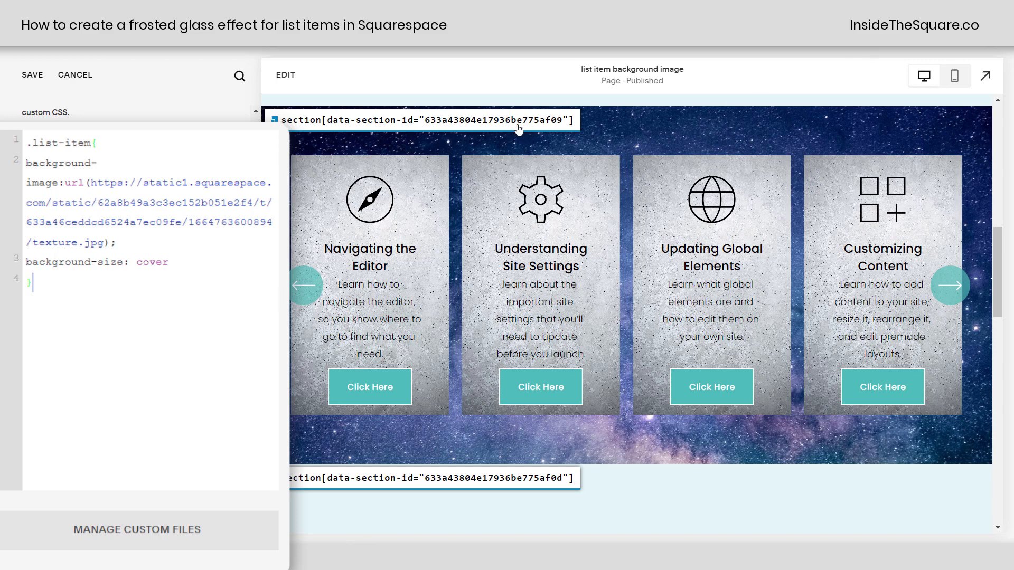
mouse_move(900, 96)
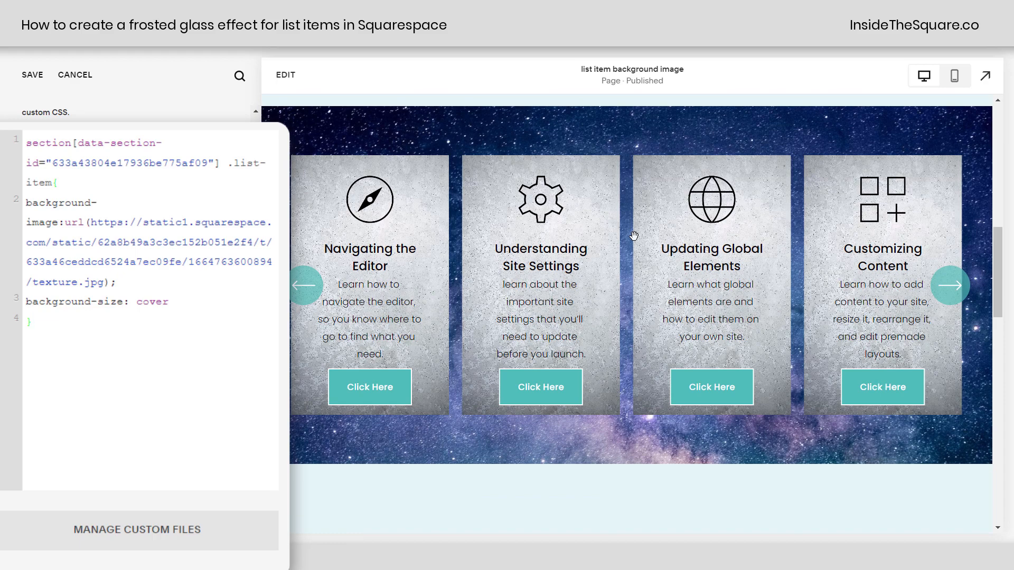
left_click(30, 324)
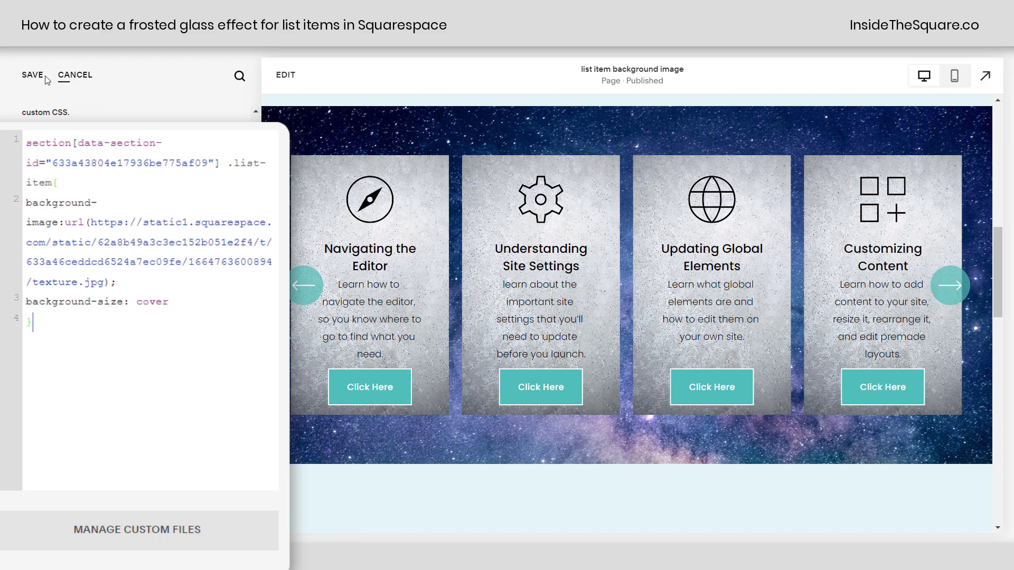
left_click(32, 73)
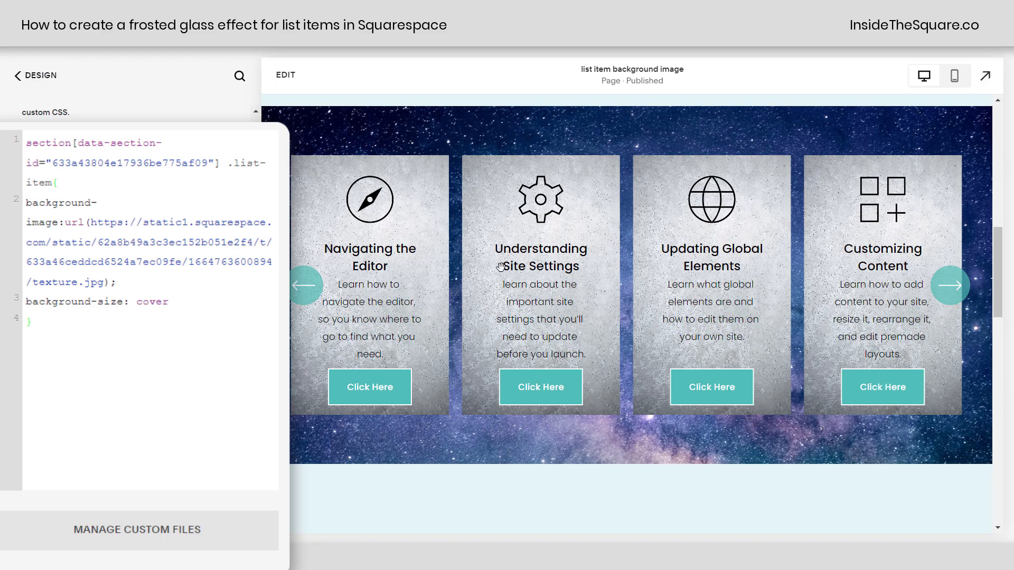
mouse_move(555, 306)
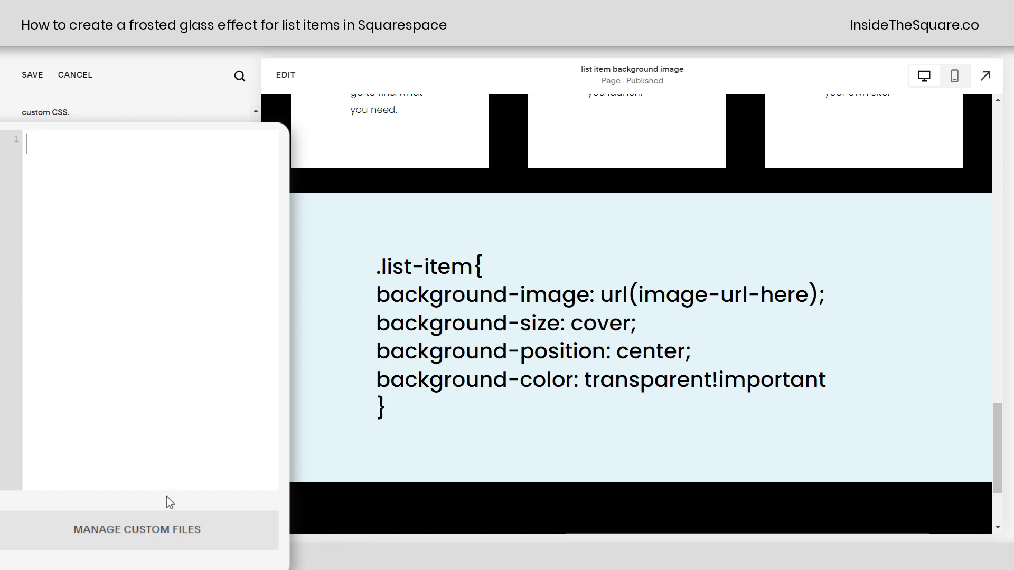
Step: Write a .list-item rule using image.png, cover, center and background-color transparent!important
left_click(136, 529)
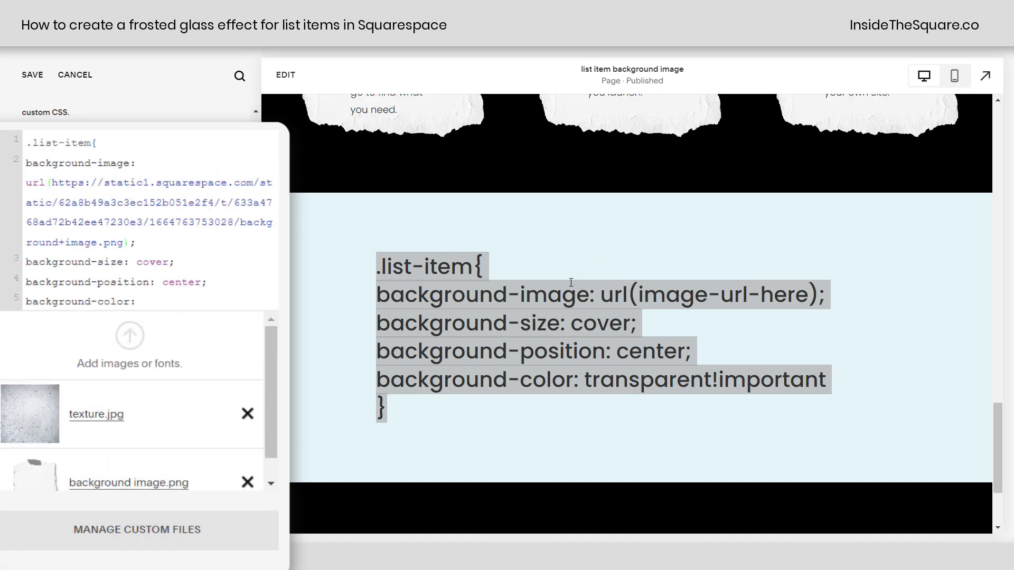
scroll("down", 3)
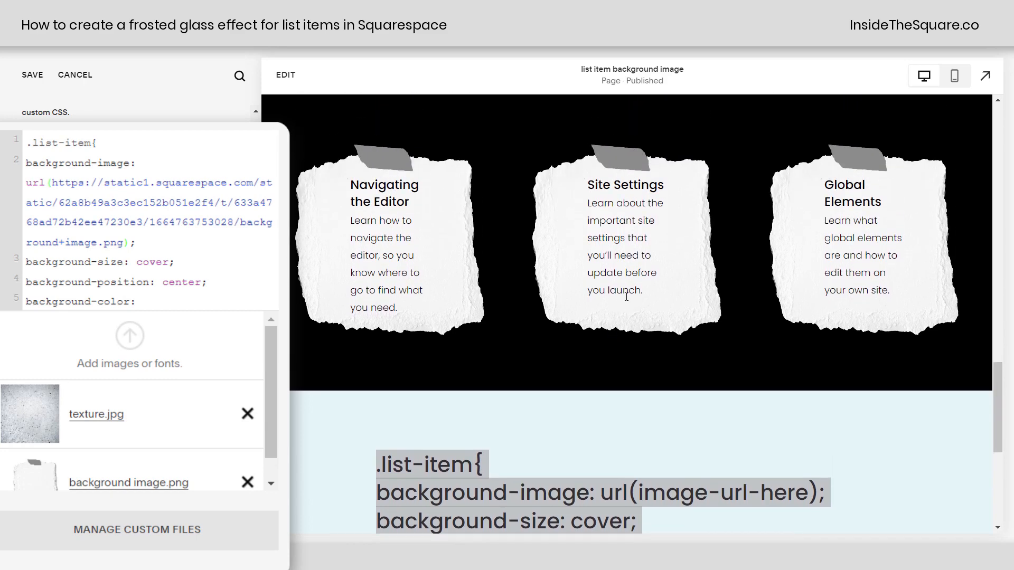
type("transparent!important")
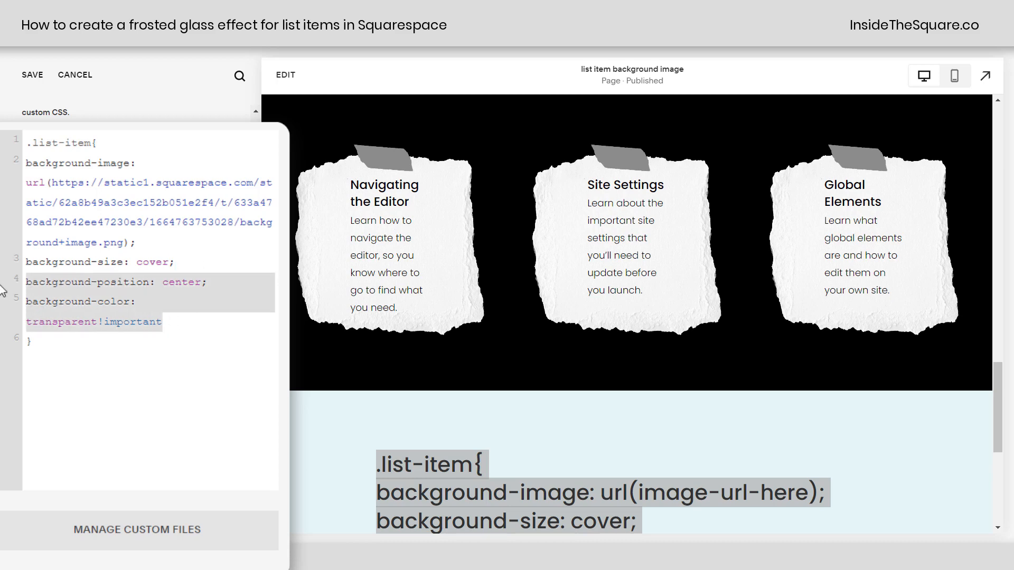
Step: Remove and retype background-position: center and background-color: transparent!important to compare, then save
left_click(231, 283)
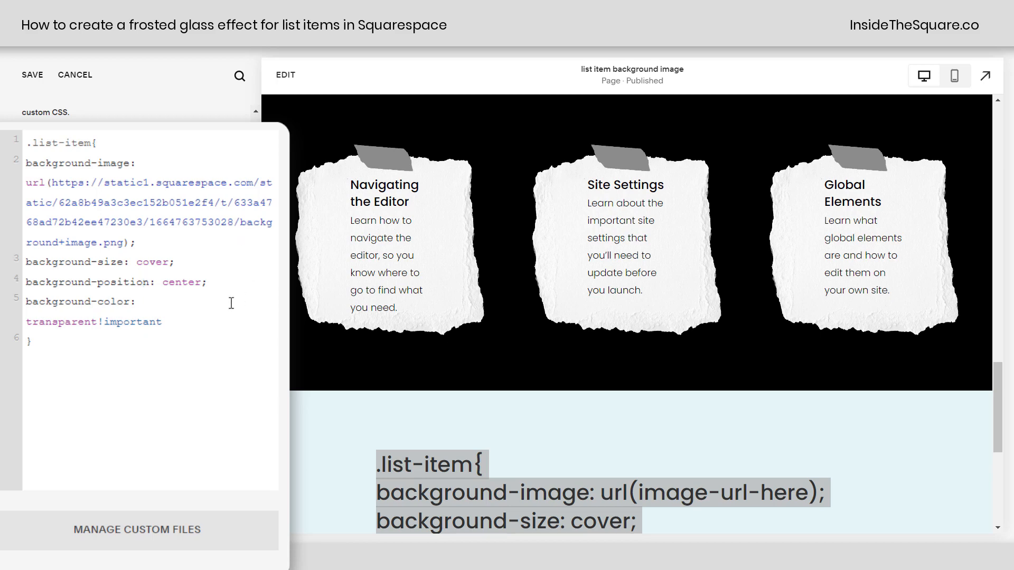
key("Backspace")
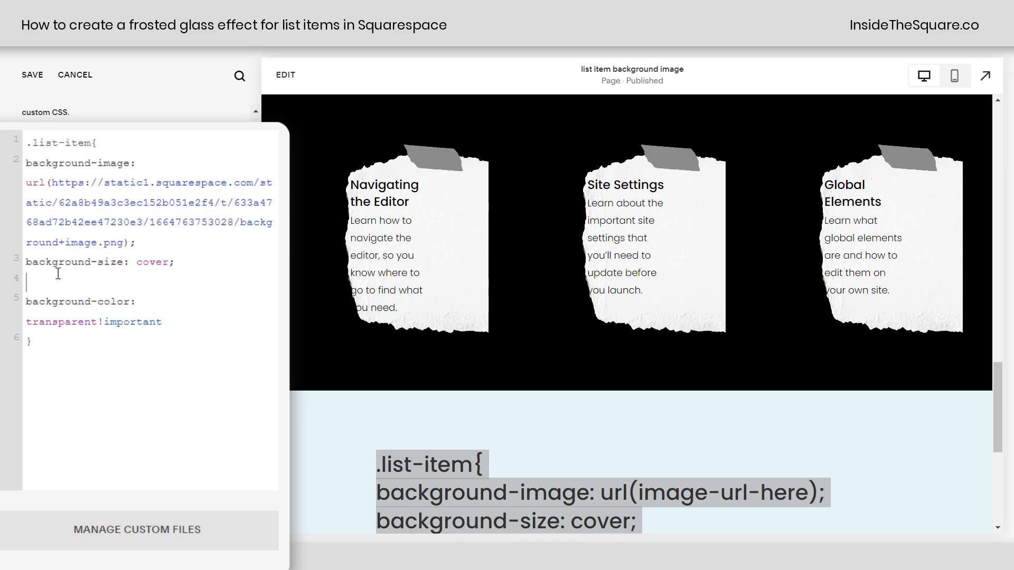
type("background-position: center;")
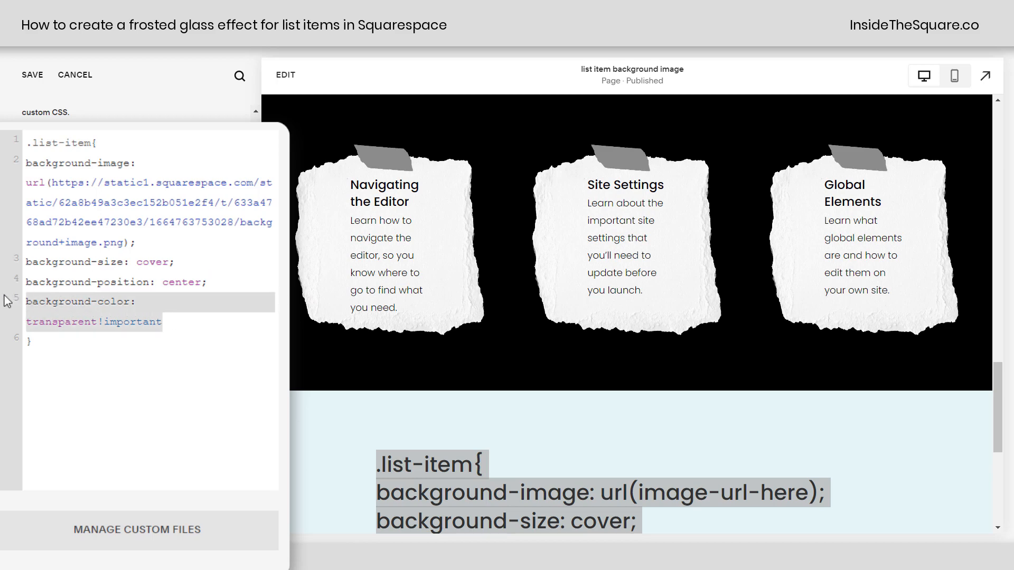
mouse_move(18, 296)
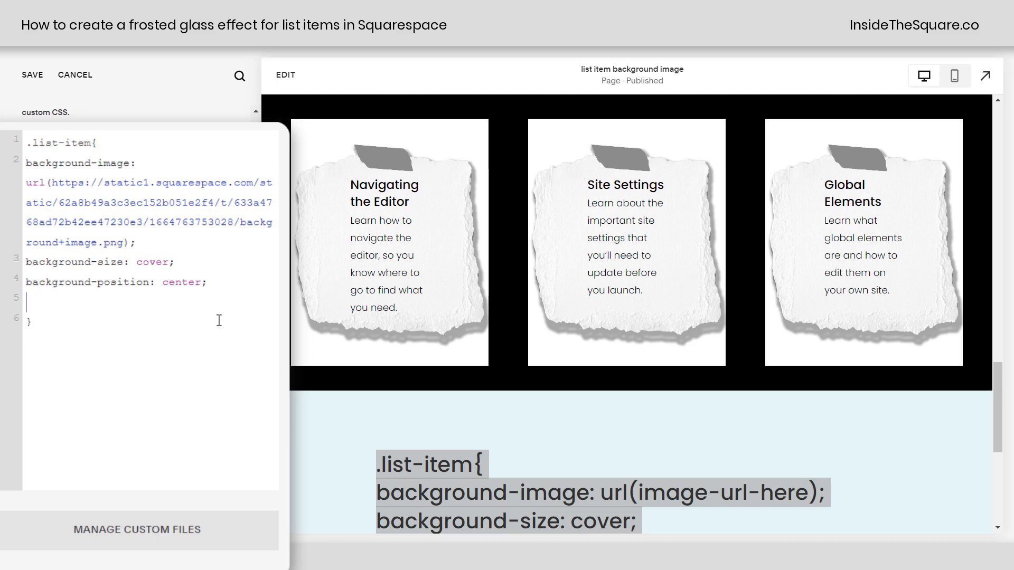
type("background-color: transparent!important")
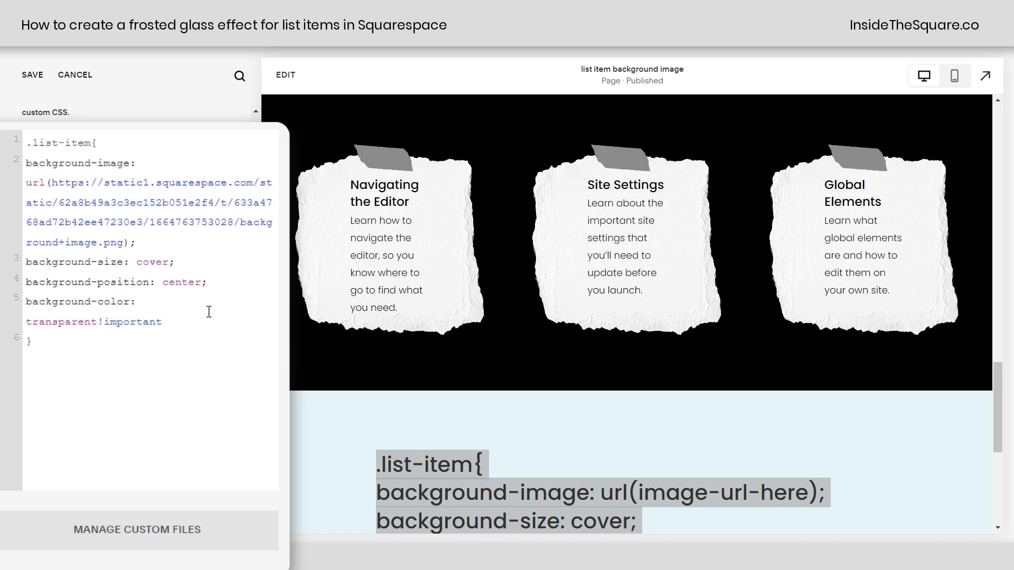
mouse_move(362, 178)
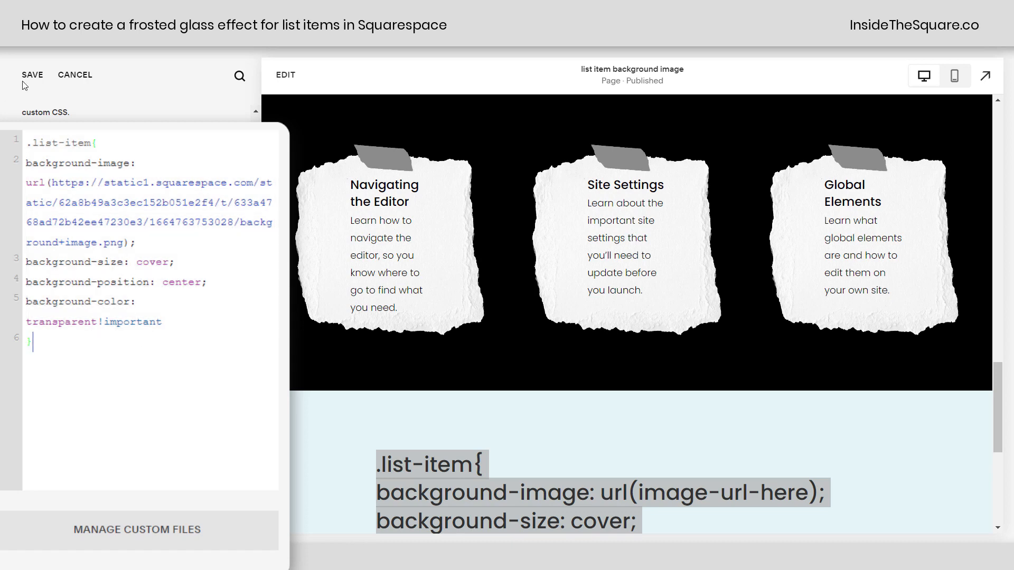
left_click(32, 74)
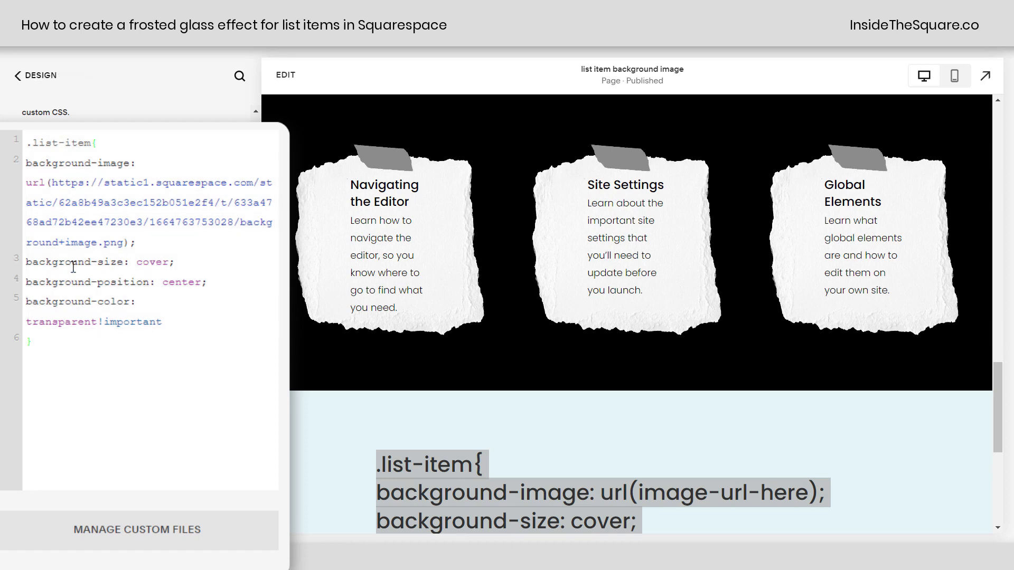